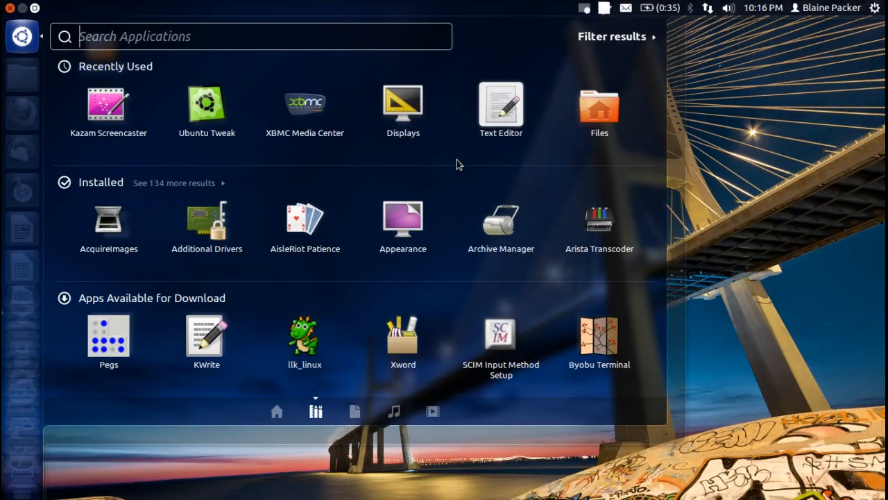
mouse_move(315, 119)
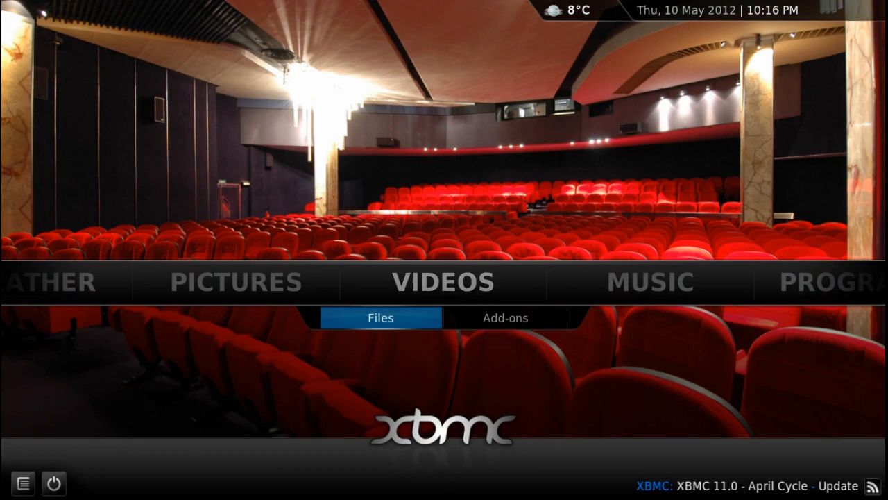
Scroll the home menu from Videos over to Music.
key("Left")
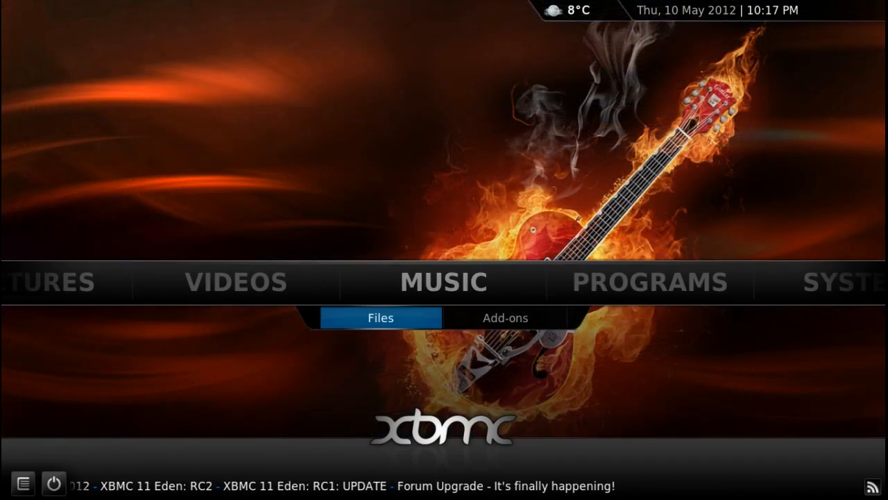
Play '01. Greendjohn - Contact' from the String Theory folder in Music Files.
left_click(380, 316)
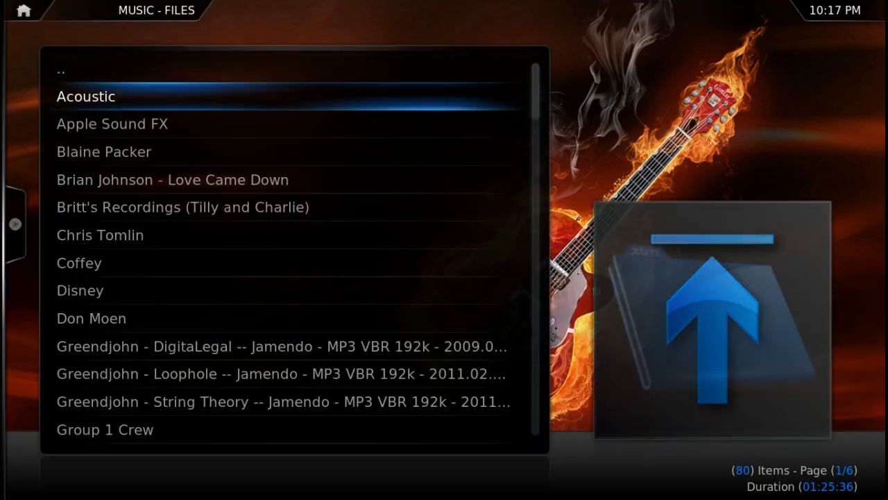
scroll("down", 3)
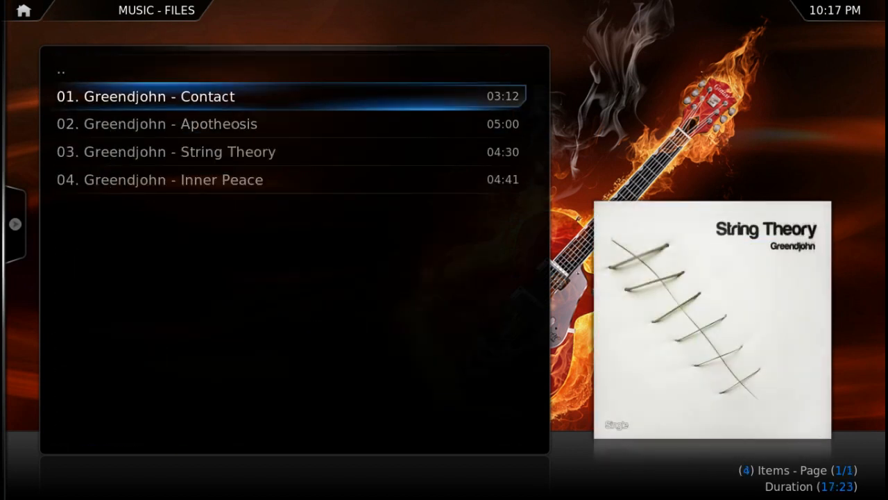
key("Down")
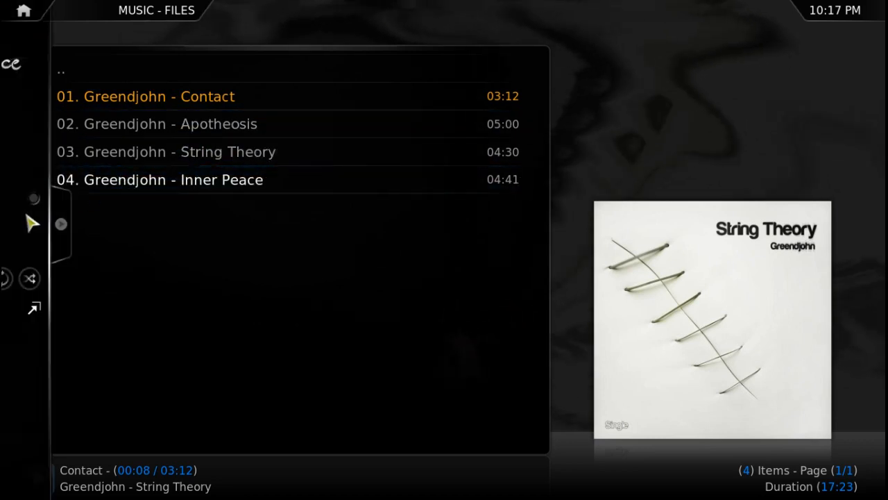
Show the left-edge view options and playback panel over the String Theory track list.
left_click(34, 222)
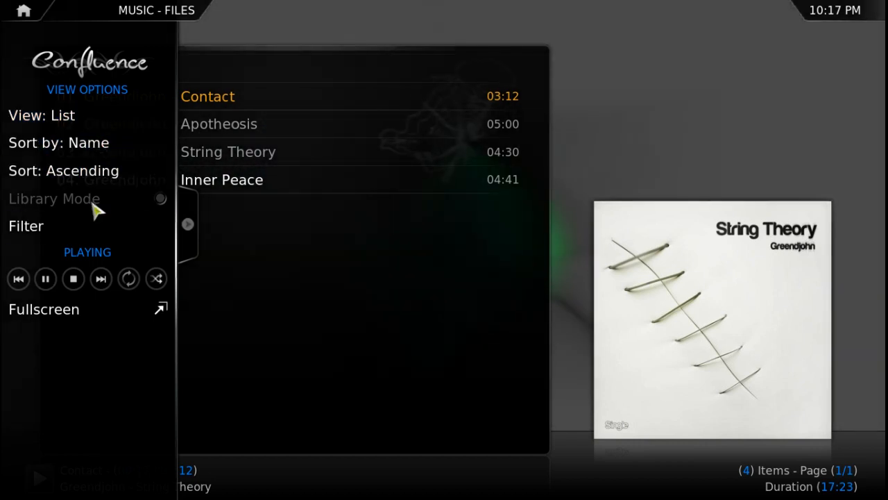
mouse_move(83, 170)
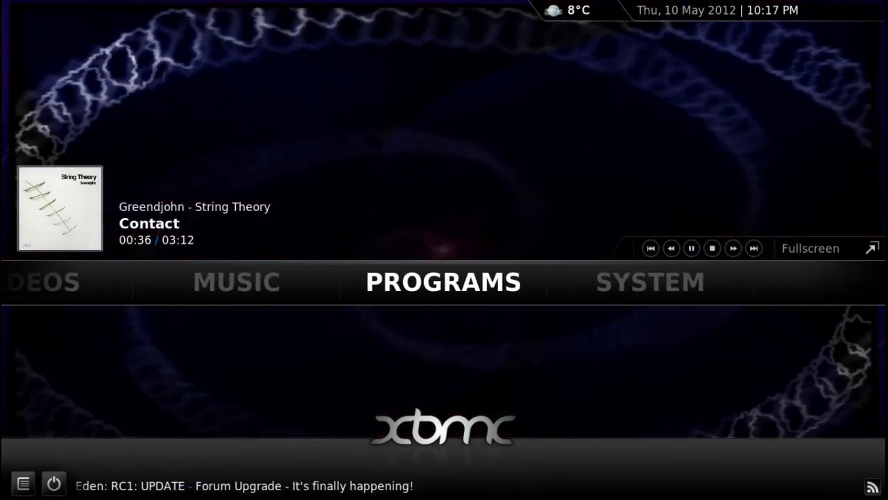
Peek at the Programs add-on list, then bring the home menu round to Videos.
left_click(444, 282)
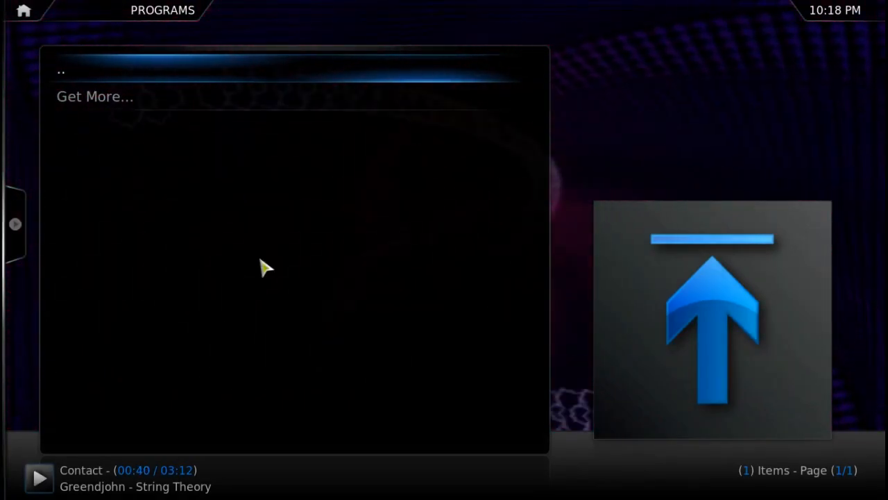
mouse_move(248, 260)
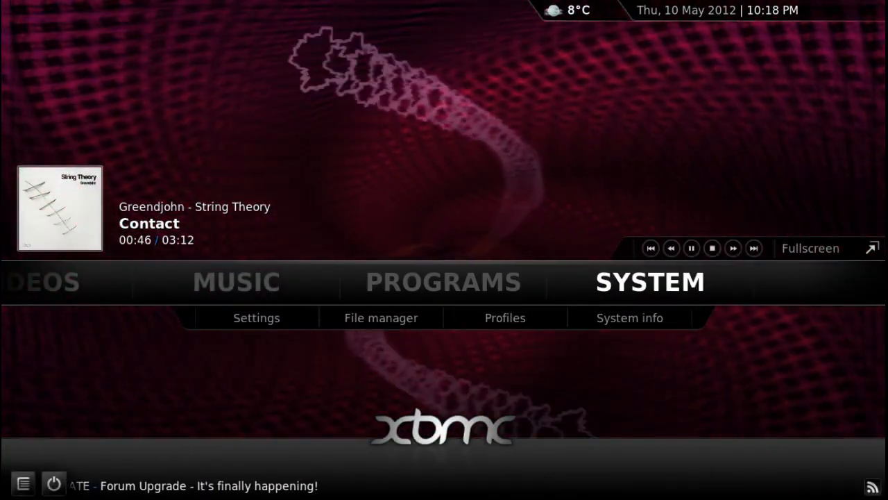
left_click(381, 317)
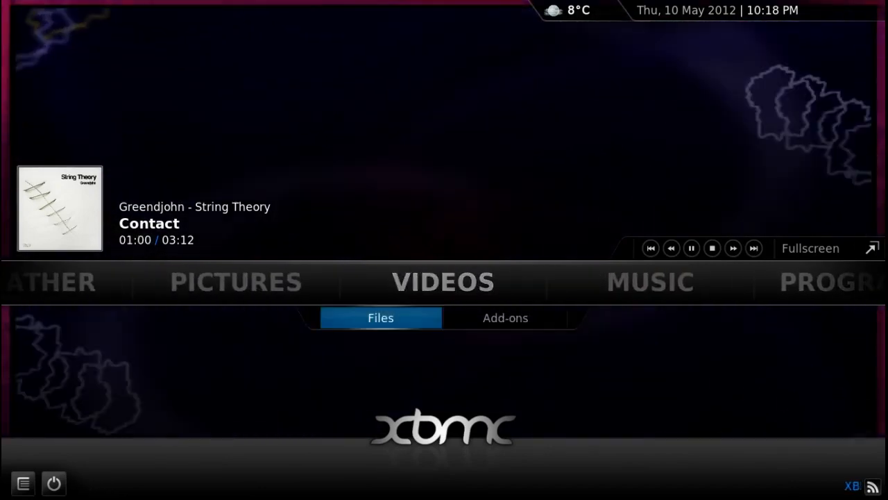
Browse the video files list while Contact keeps playing.
left_click(381, 316)
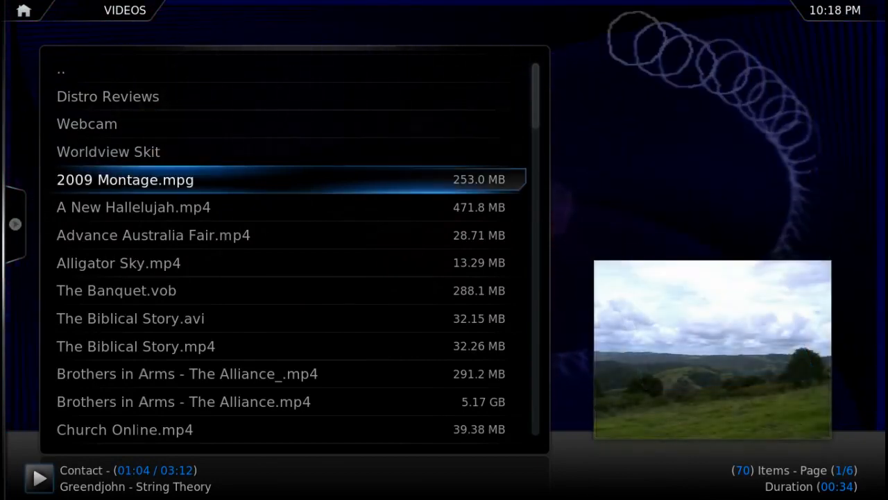
scroll("down", 3)
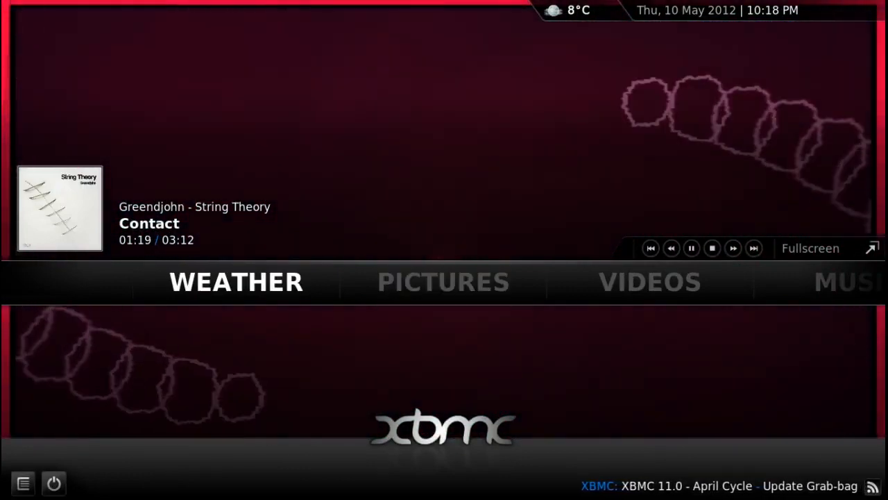
left_click(236, 281)
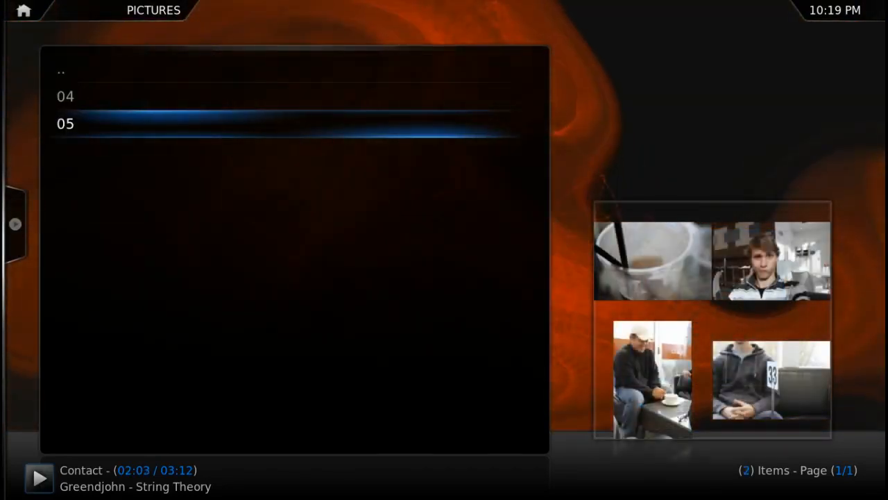
double_click(65, 123)
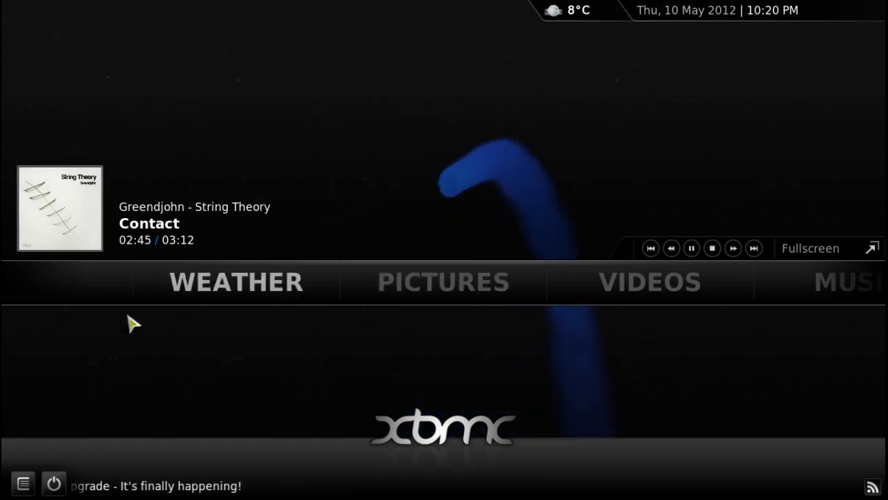
Review the shutdown menu's power options and choose Exit to quit XBMC.
left_click(52, 480)
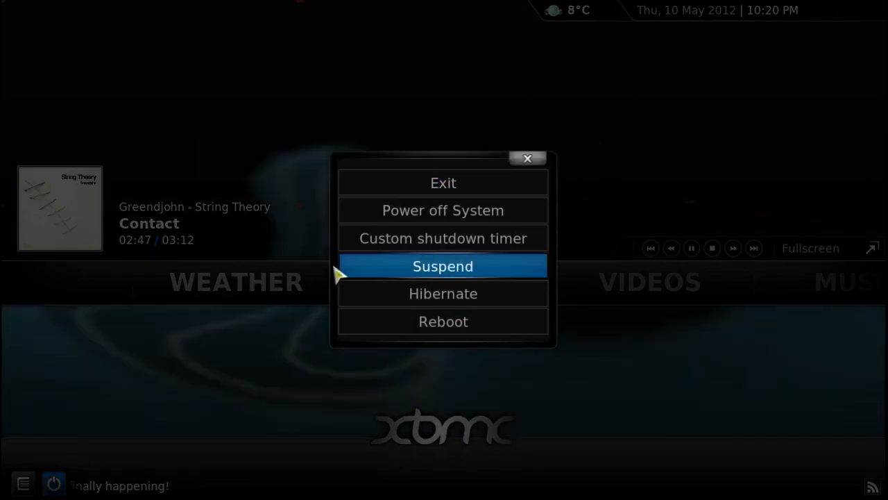
mouse_move(433, 239)
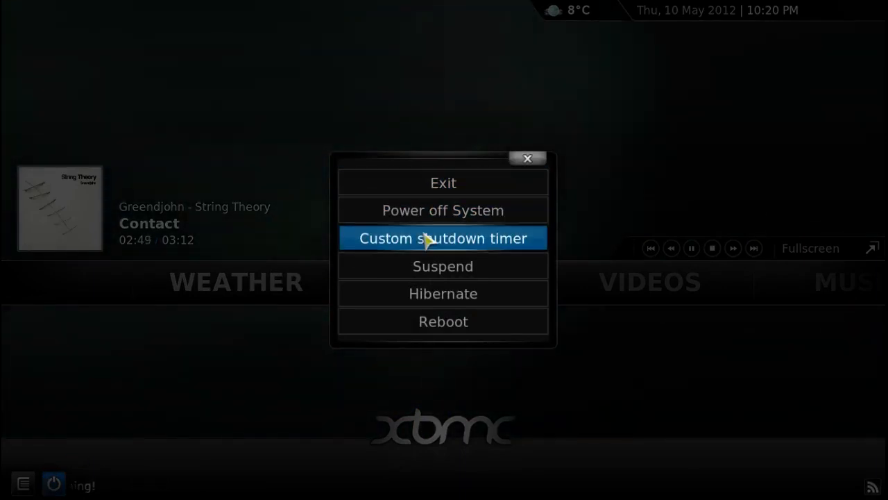
mouse_move(447, 269)
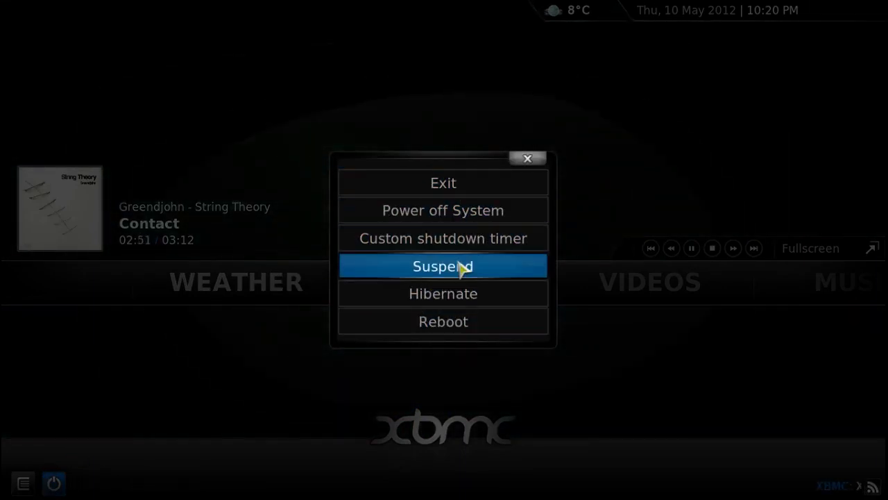
mouse_move(462, 211)
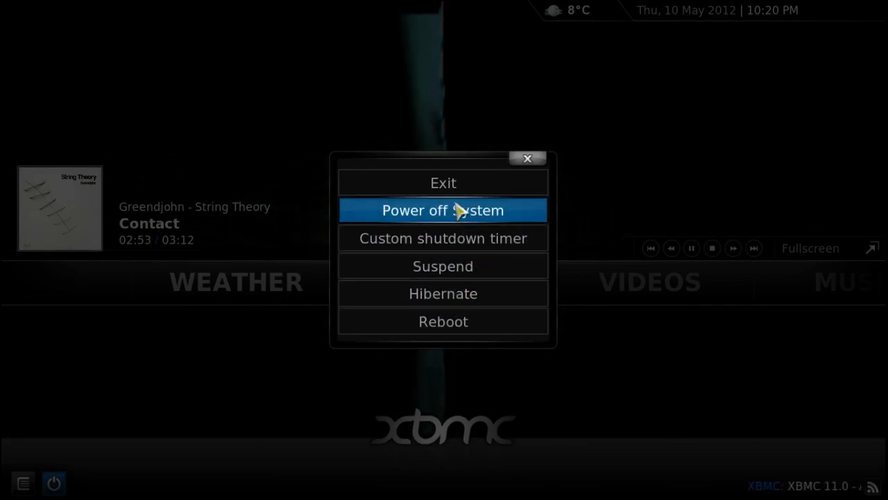
mouse_move(451, 188)
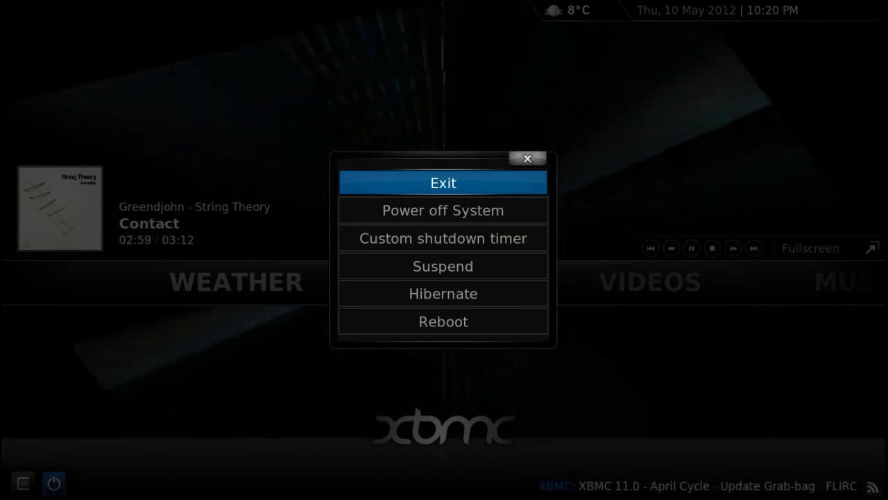
left_click(443, 183)
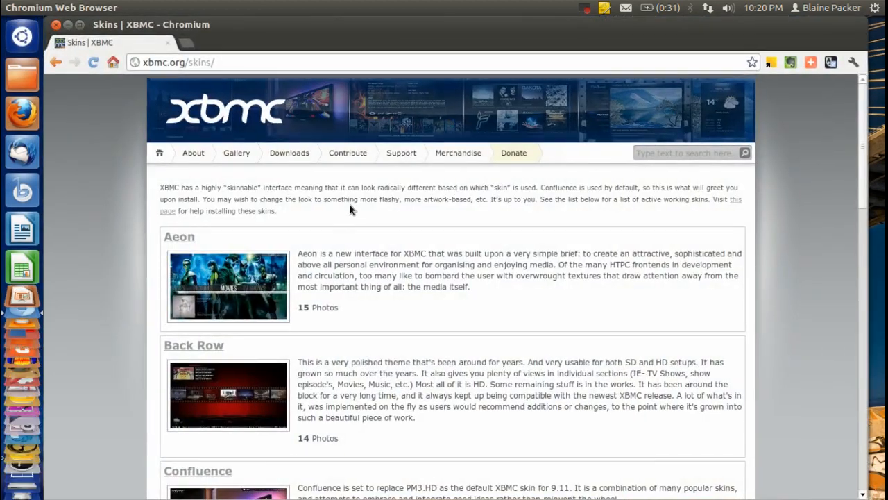
Scroll through the xbmc.org Skins list of Aeon, Back Row and Confluence.
scroll("down", 3)
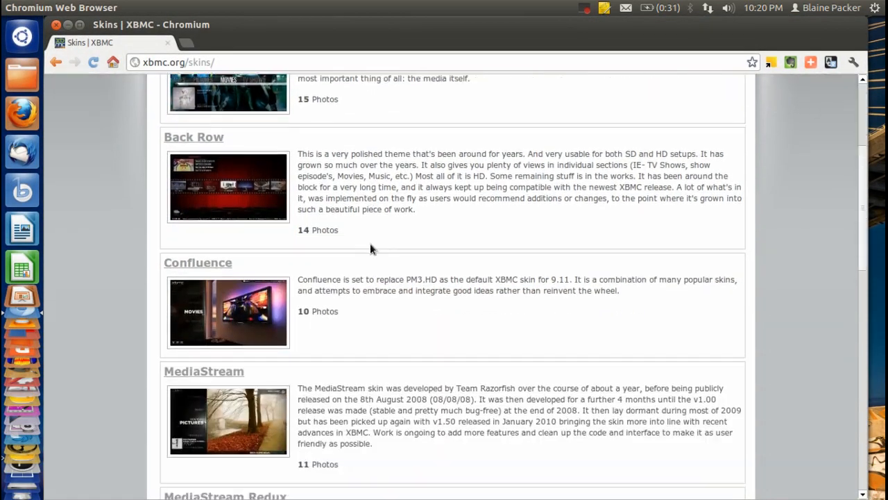
scroll("down", 3)
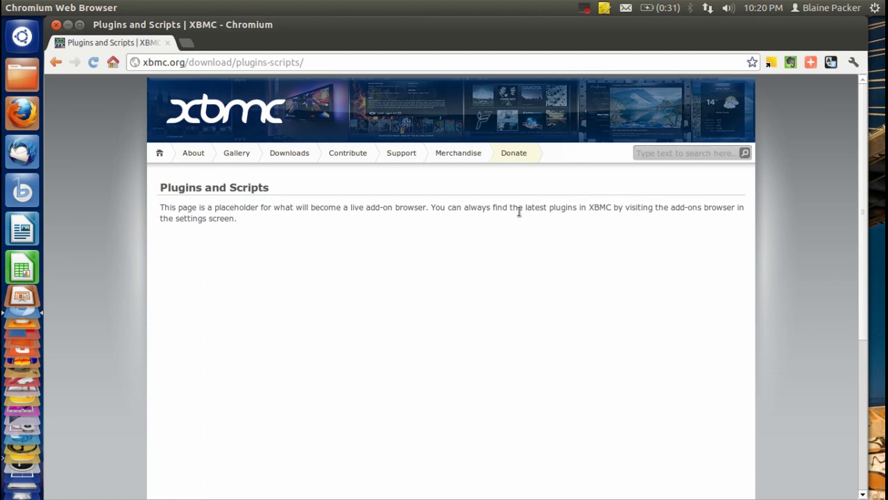
mouse_move(604, 208)
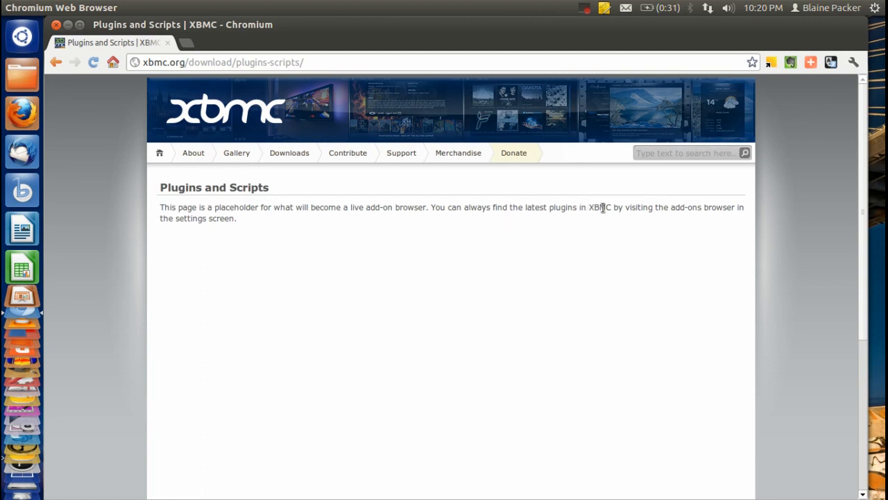
mouse_move(303, 333)
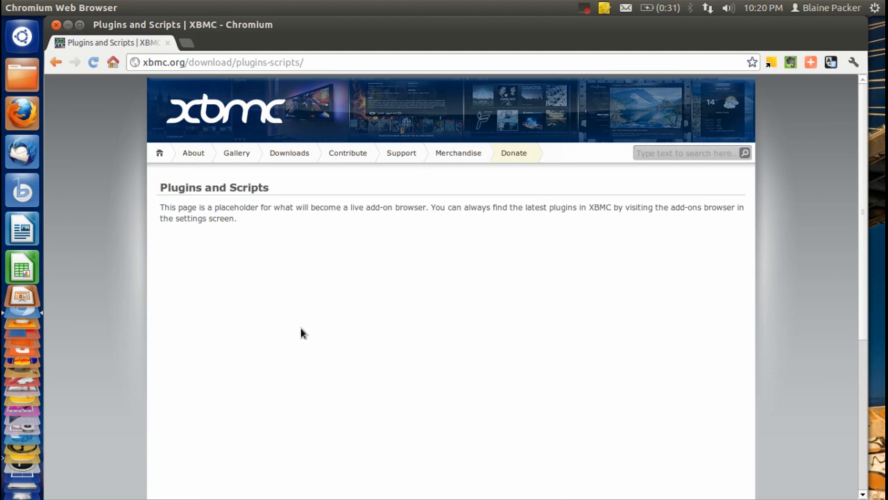
mouse_move(291, 245)
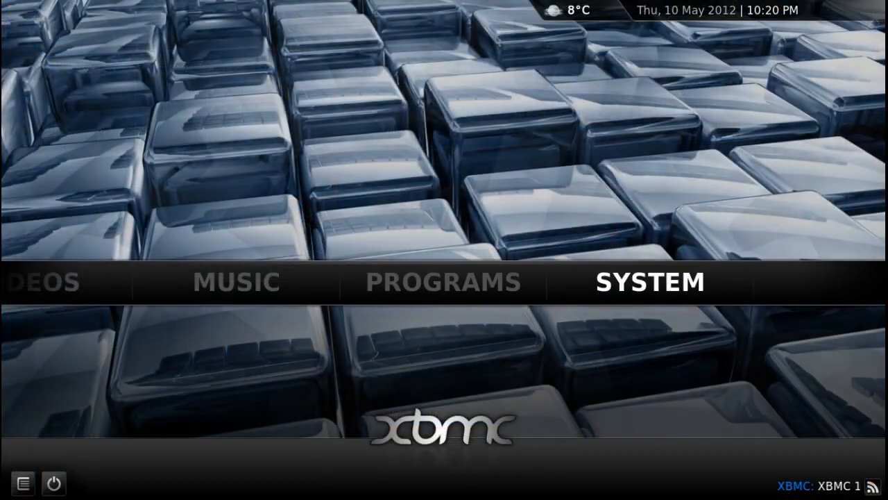
Enter System > Add-ons > XBMC.org Add-ons and move through its categories.
left_click(649, 282)
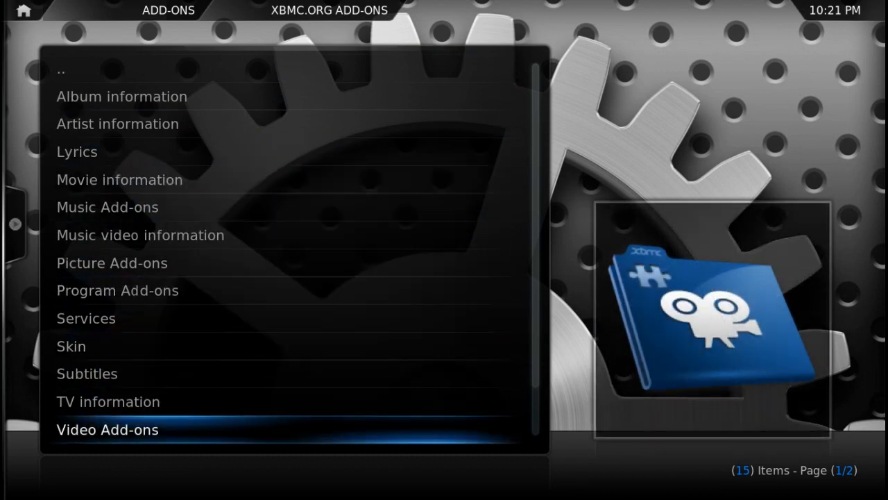
key("Up")
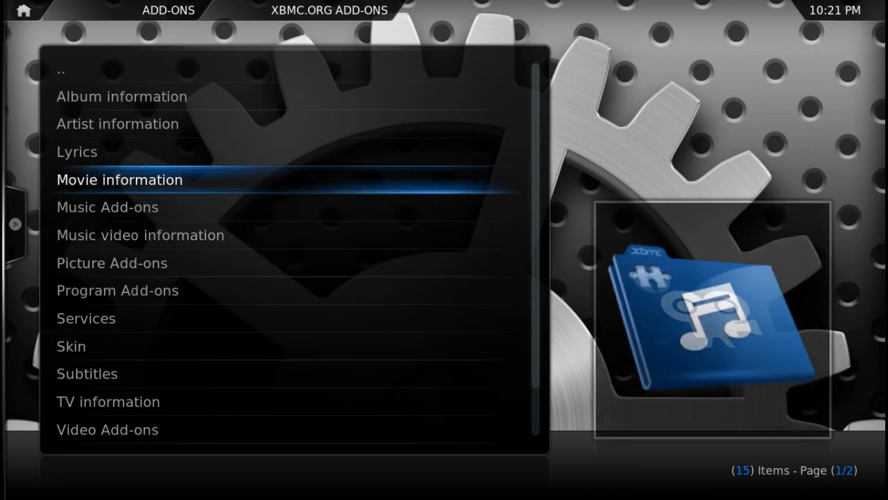
key("Up")
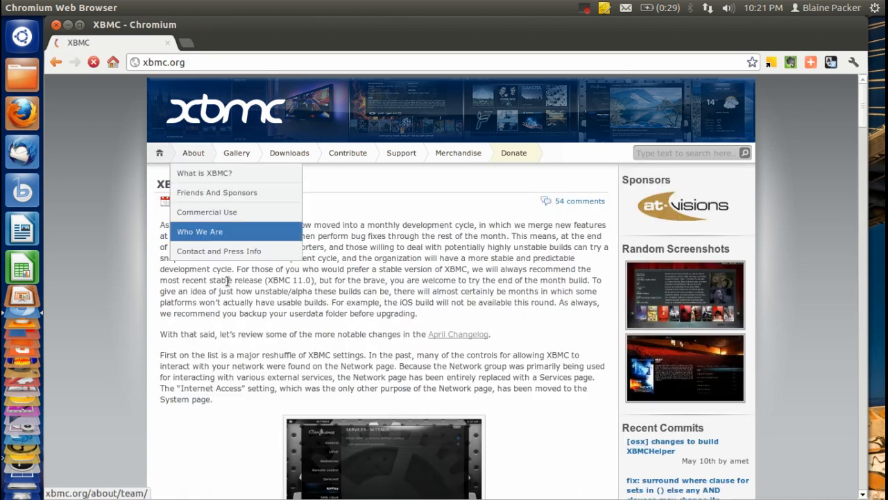
scroll("down", 3)
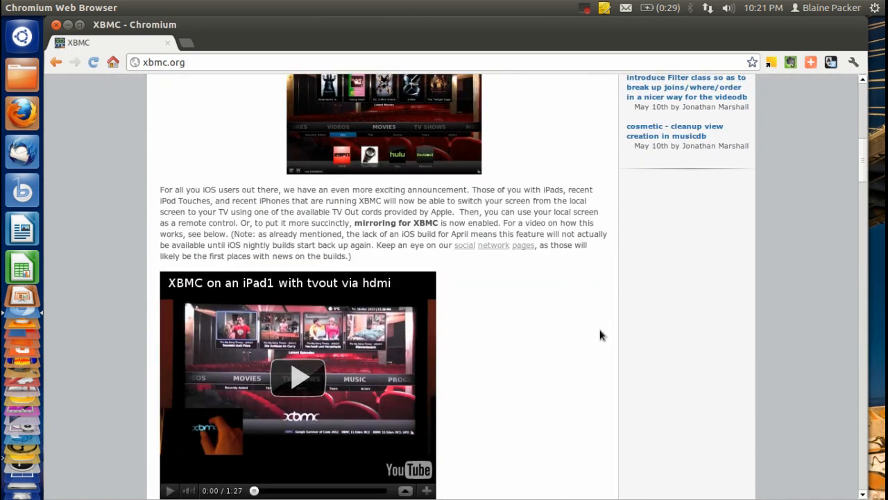
scroll("down", 3)
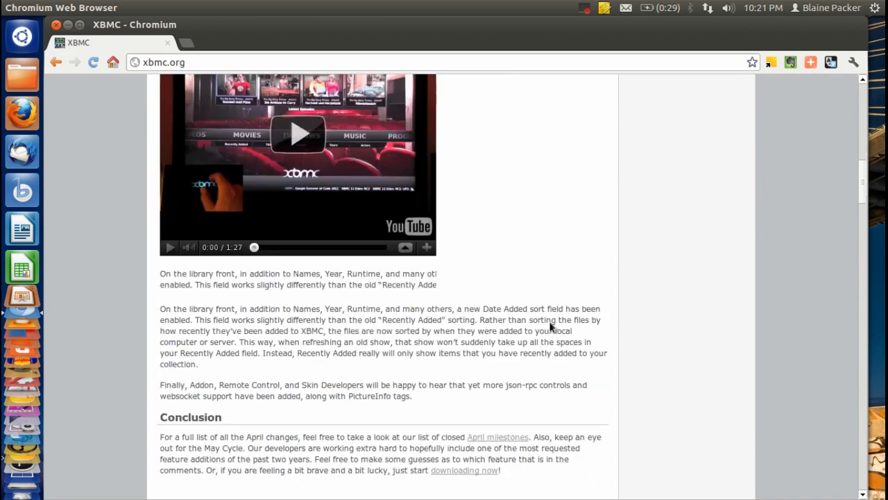
scroll("down", 3)
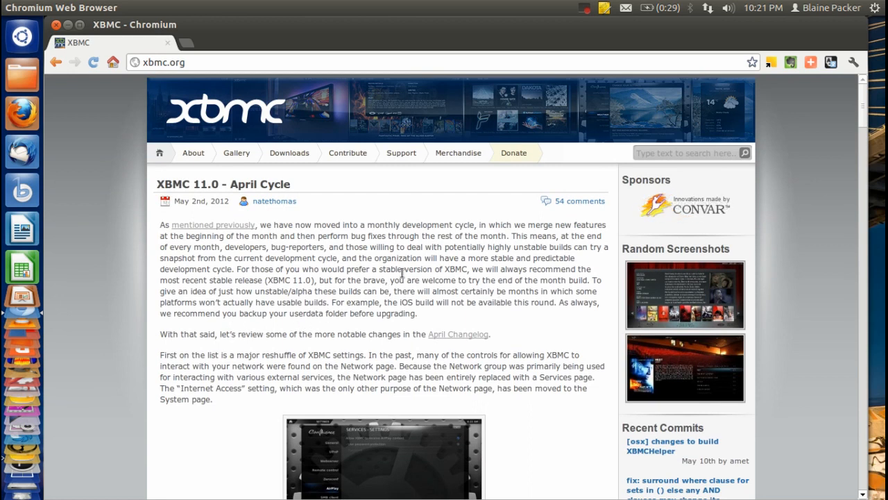
mouse_move(416, 280)
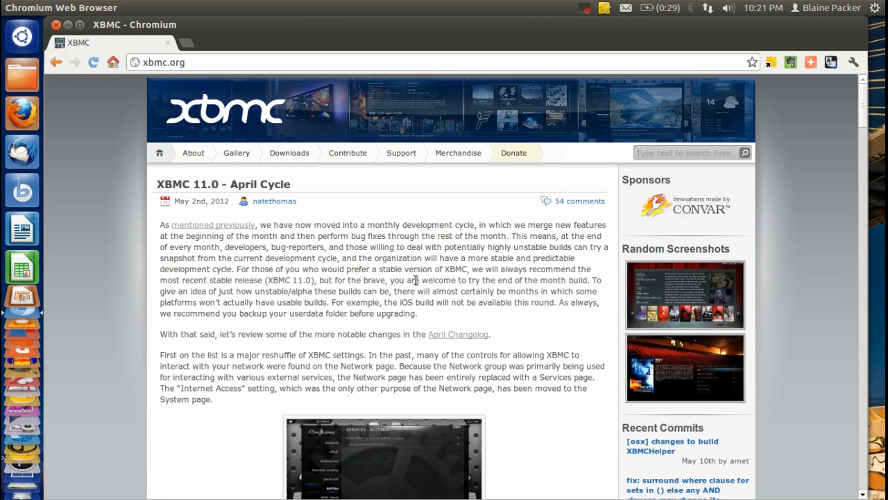